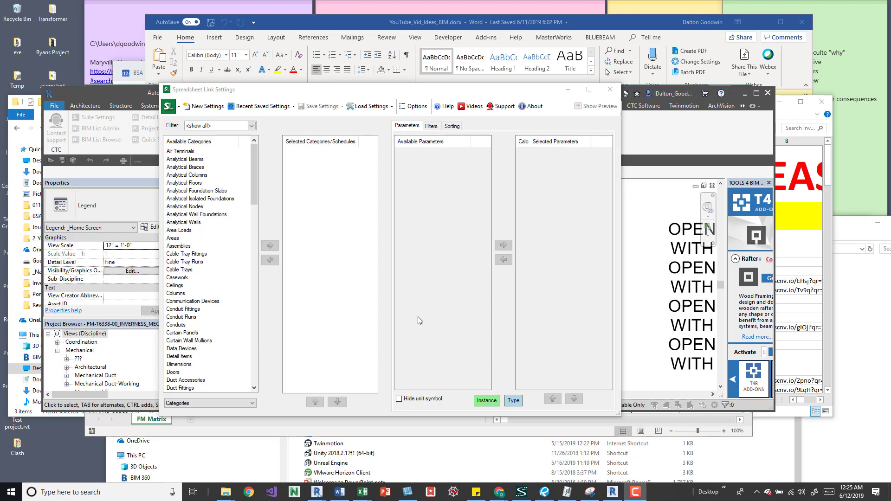
mouse_move(467, 131)
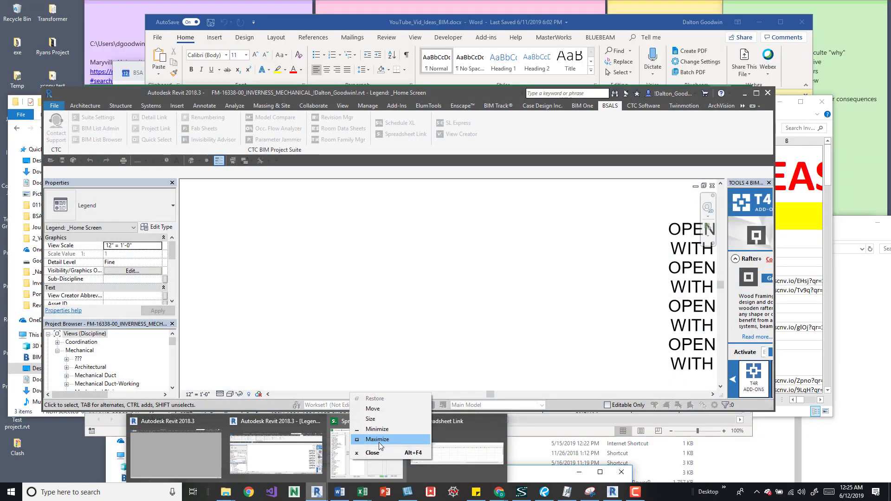
Step: Maximize the Spreadsheet Link Settings window, then drag it higher and to the left
left_click(377, 439)
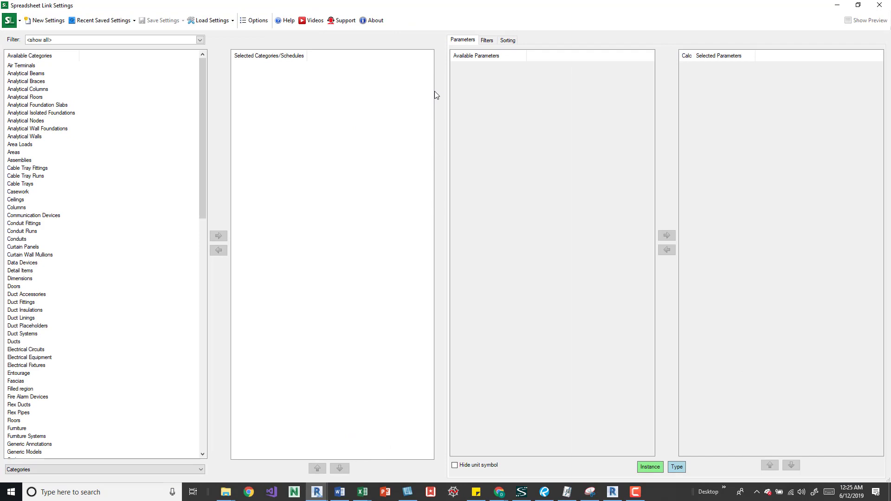
mouse_move(486, 5)
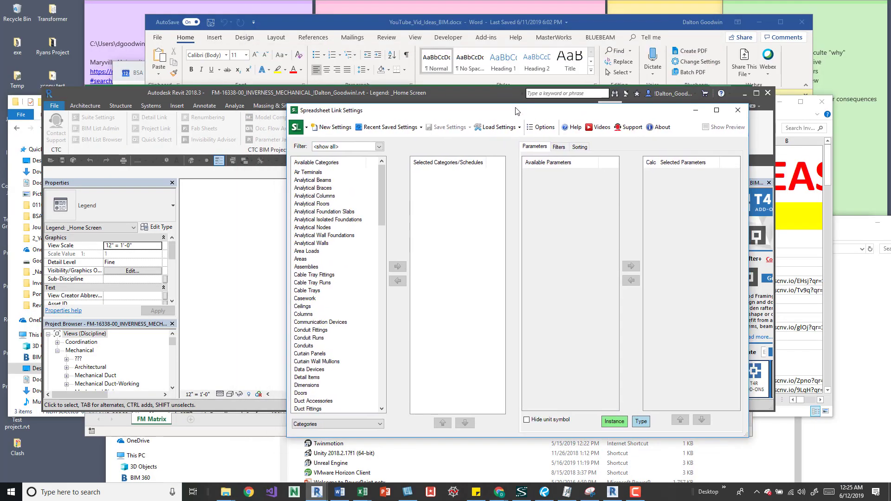
left_click_drag(517, 110, 443, 101)
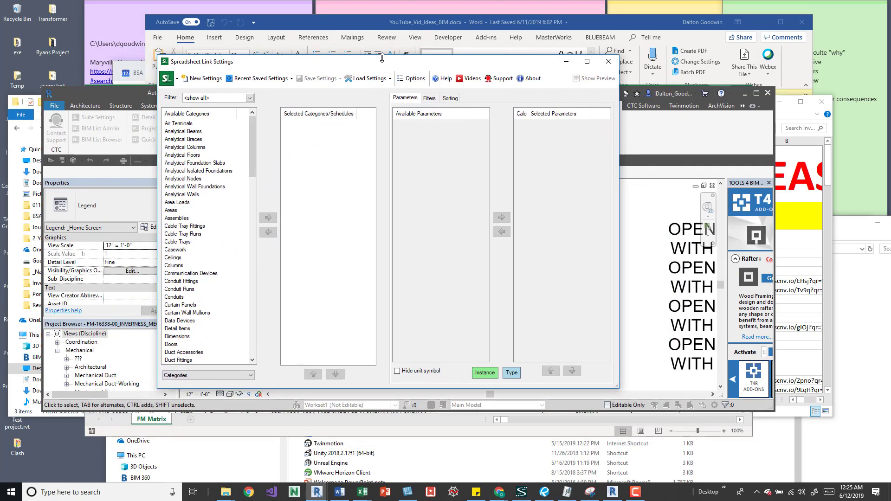
mouse_move(574, 131)
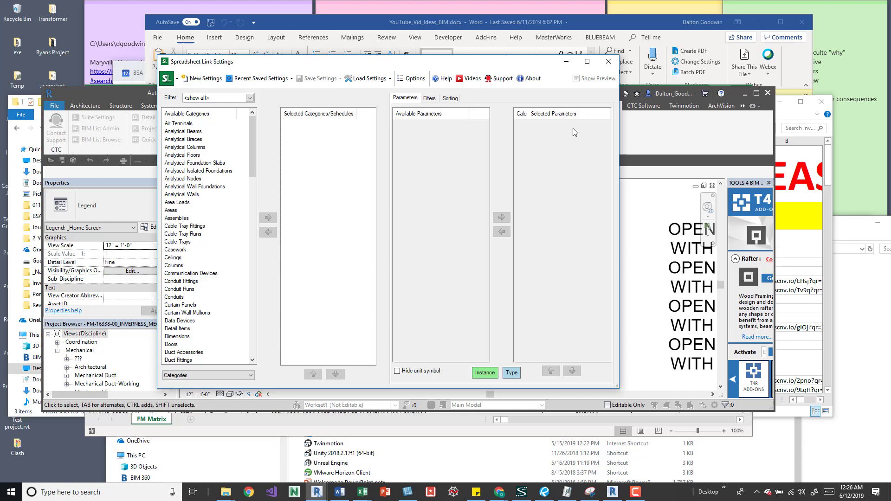
mouse_move(417, 308)
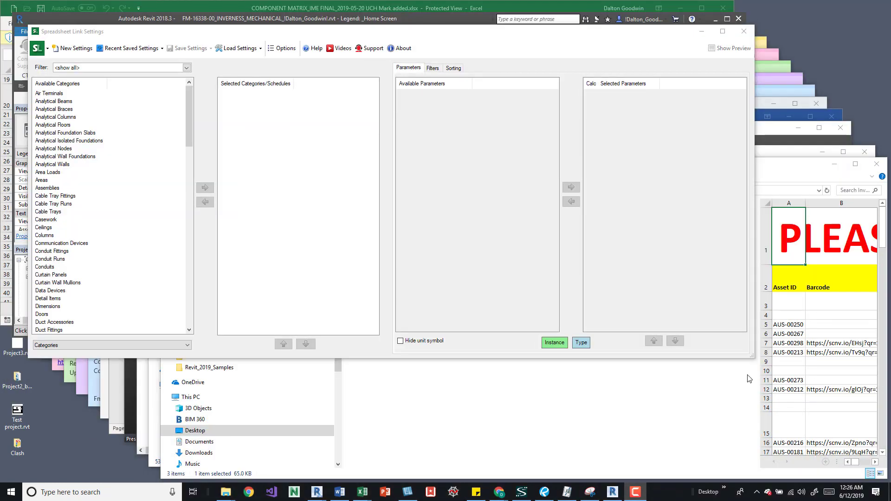
mouse_move(412, 337)
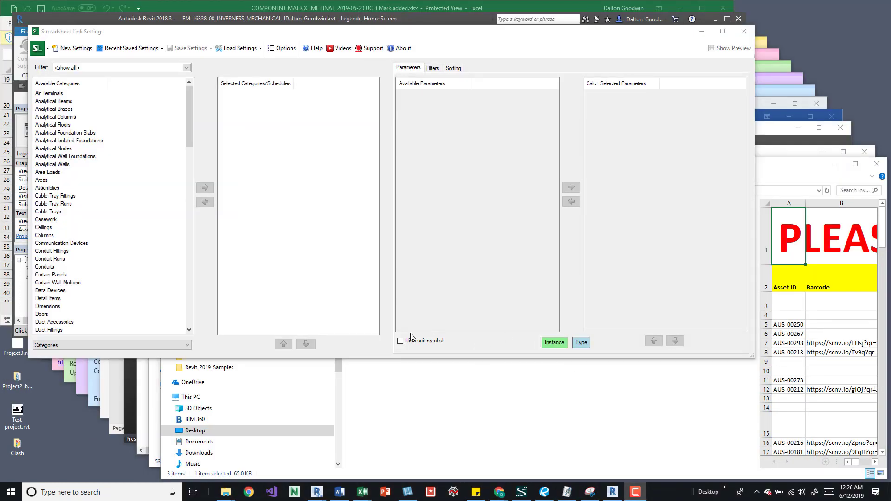
mouse_move(700, 151)
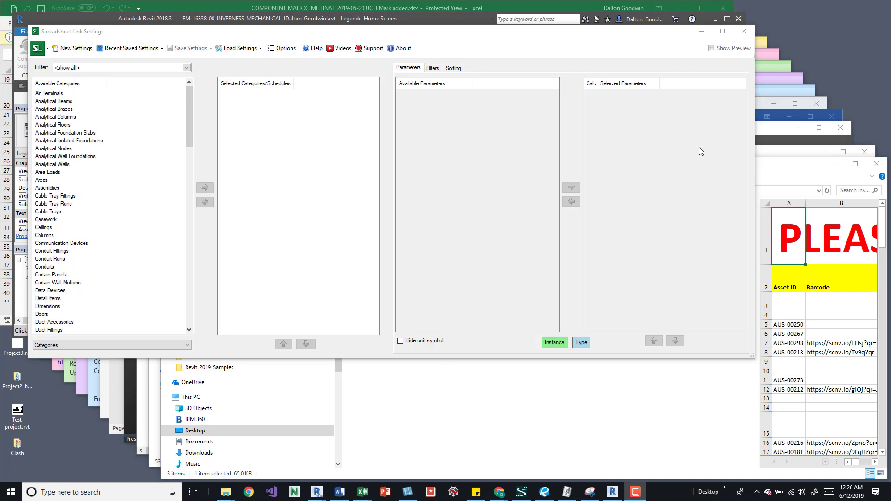
mouse_move(677, 26)
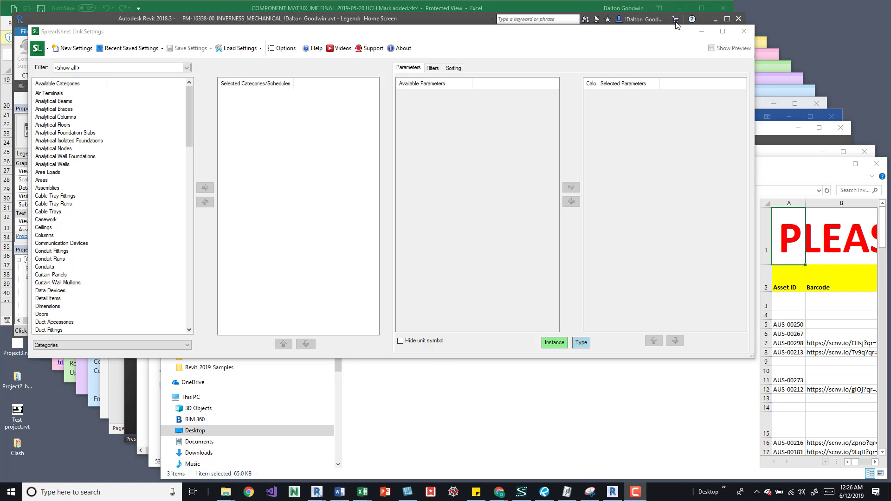
mouse_move(674, 496)
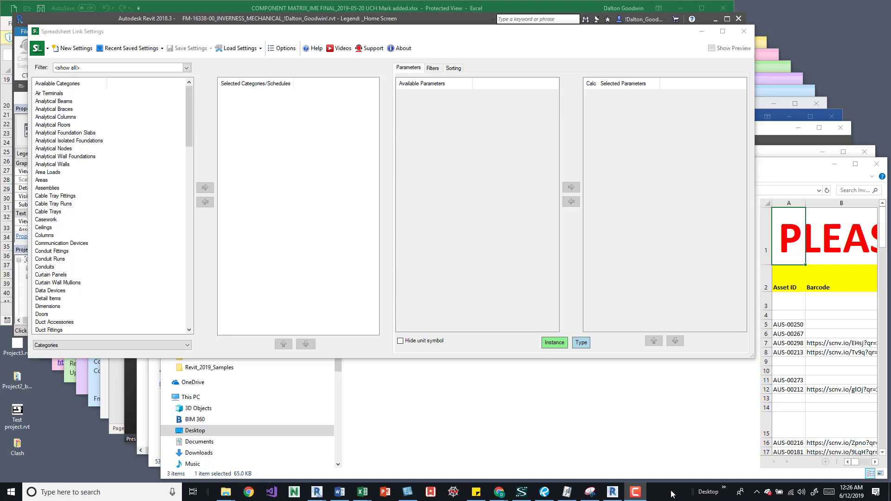
Step: Cascade all open windows from the taskbar's right-click menu
right_click(671, 492)
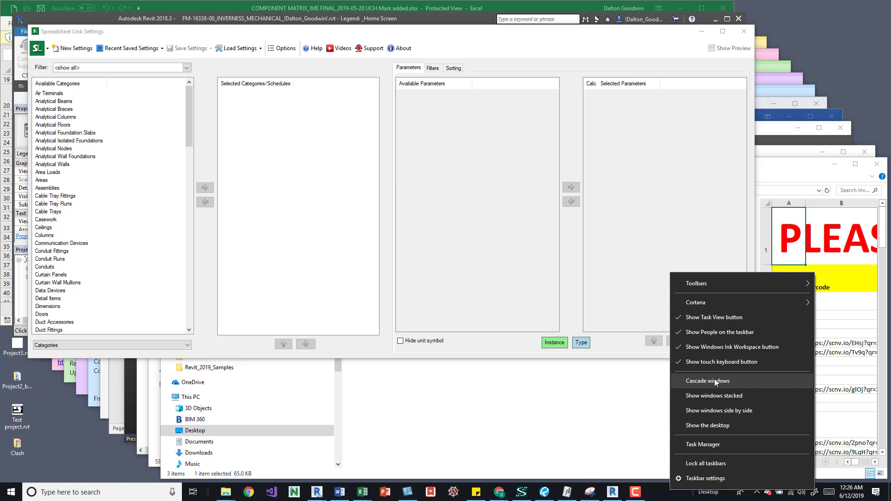
left_click(707, 381)
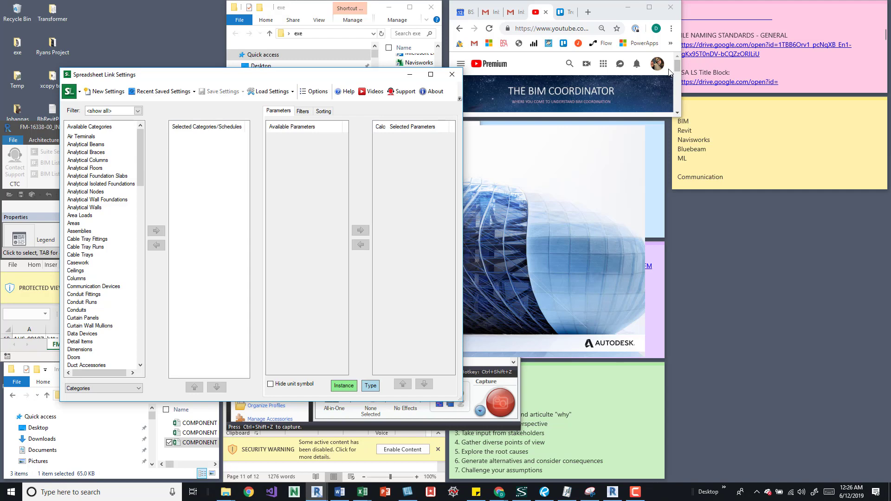
mouse_move(607, 162)
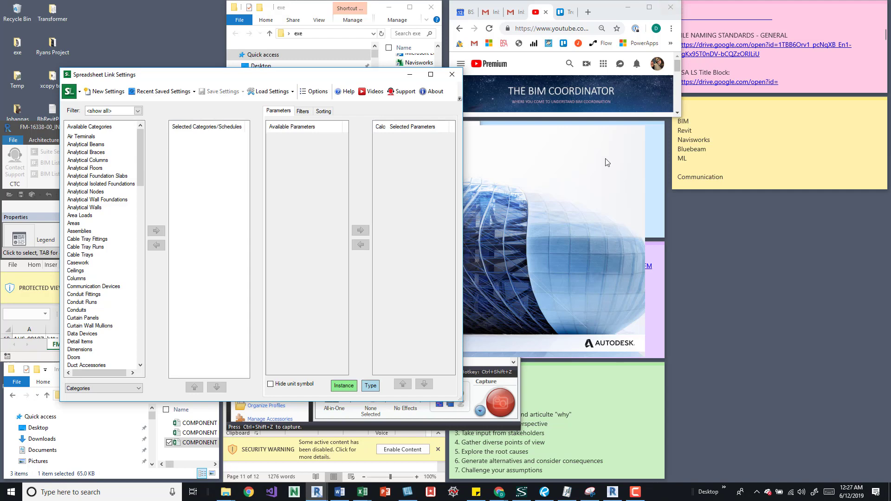
mouse_move(430, 74)
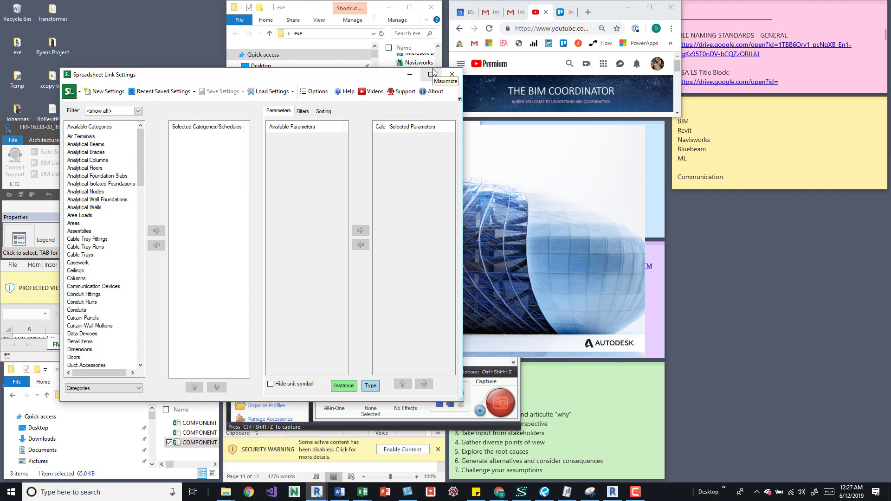